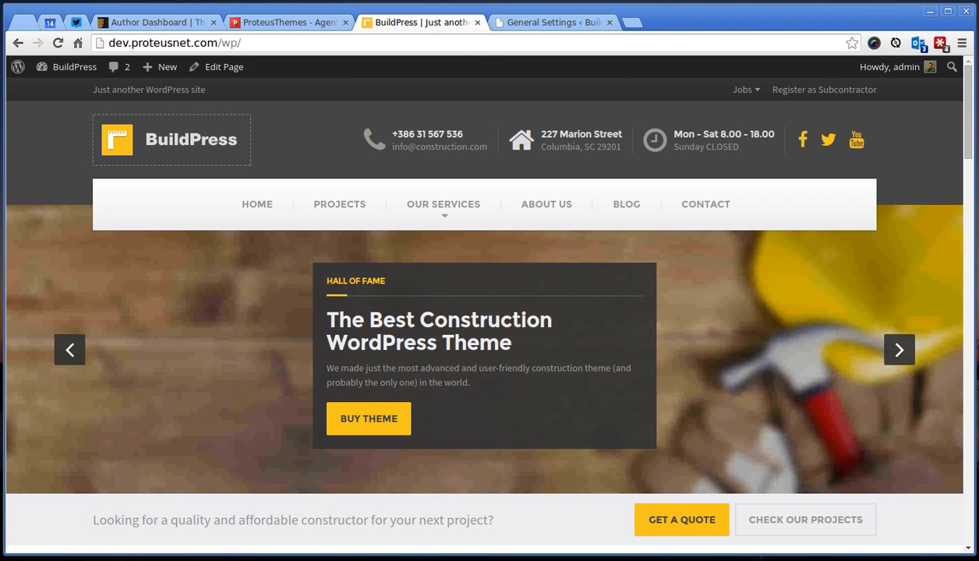
mouse_move(831, 283)
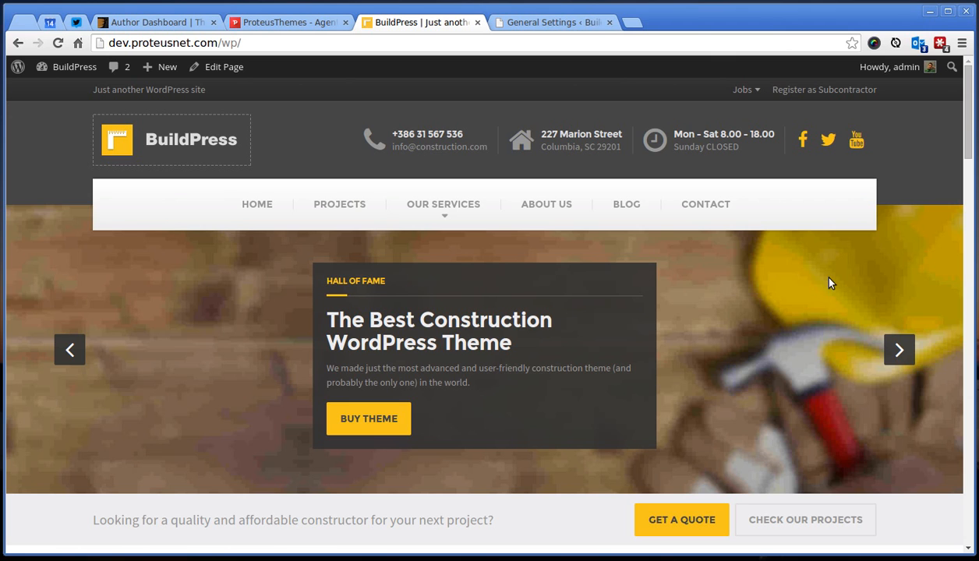
mouse_move(778, 281)
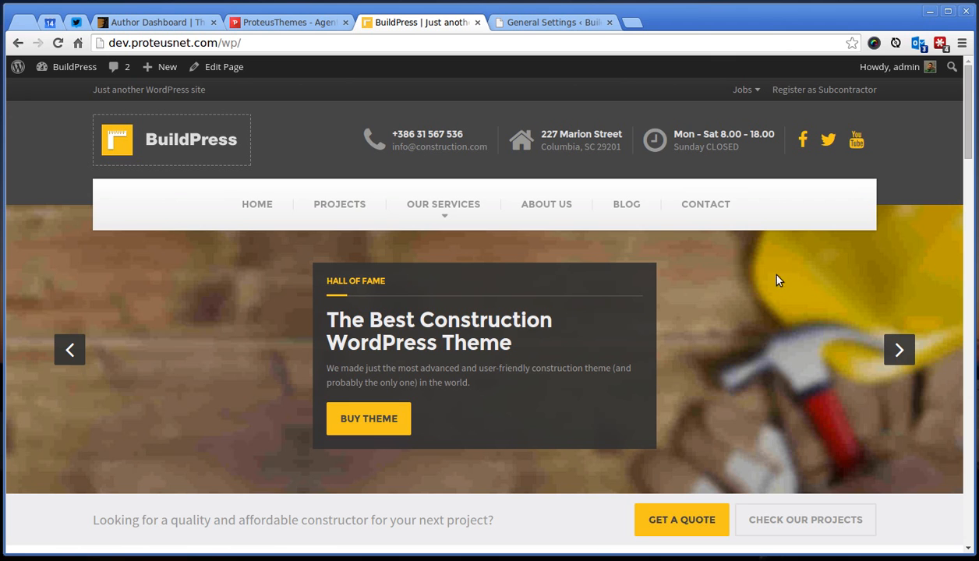
- Scroll through the Our Services page reviewing service cards like Design and Build and Tiling and Painting
scroll("down", 3)
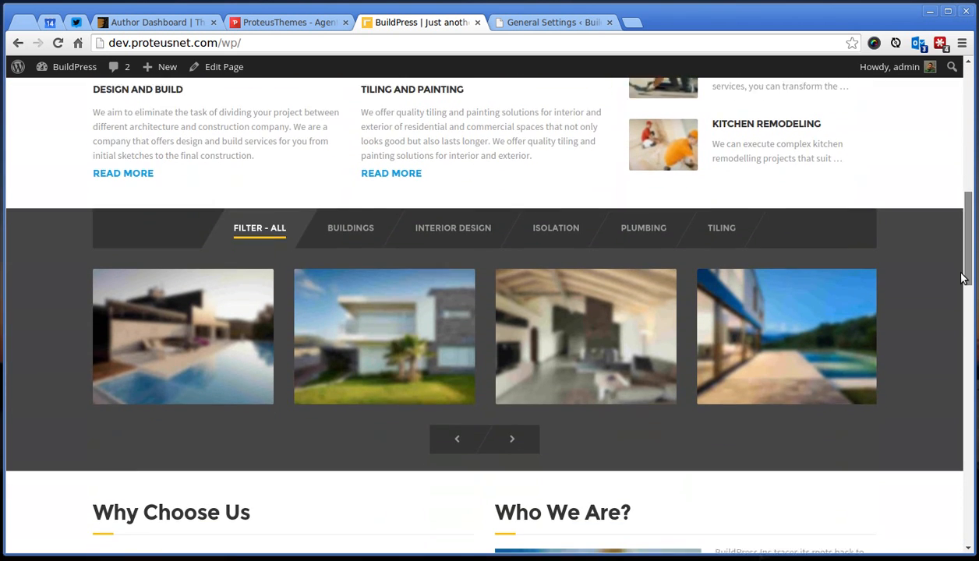
scroll("up", 3)
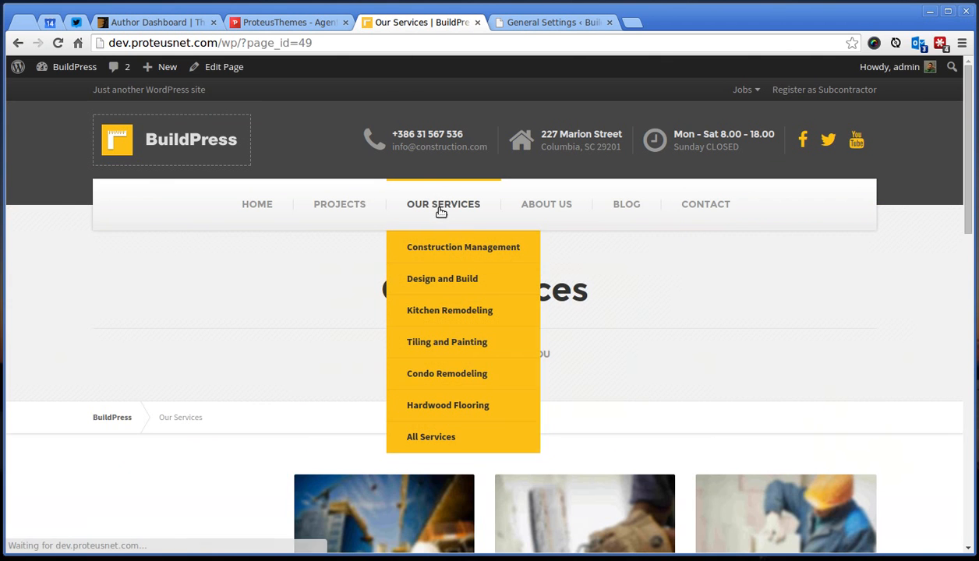
mouse_move(970, 179)
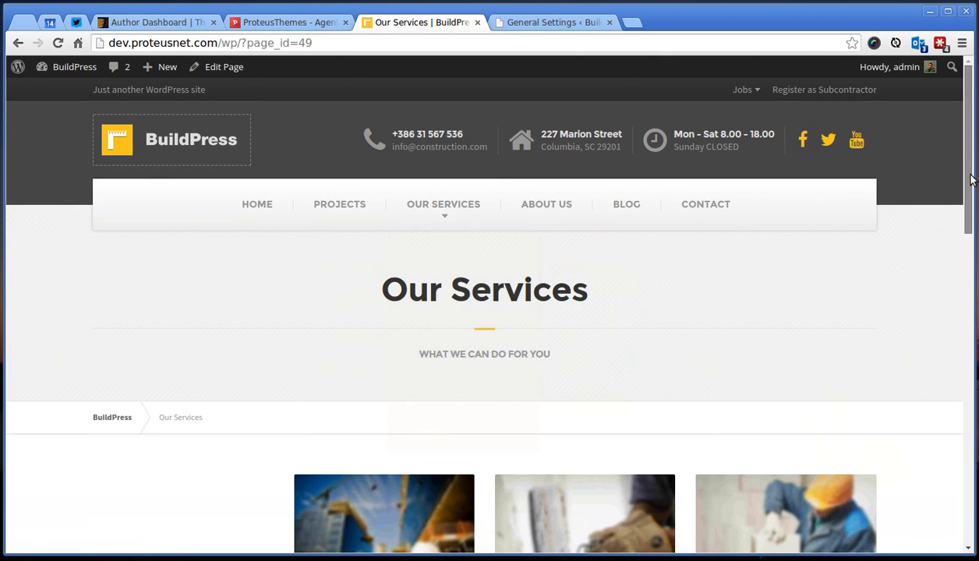
scroll("down", 3)
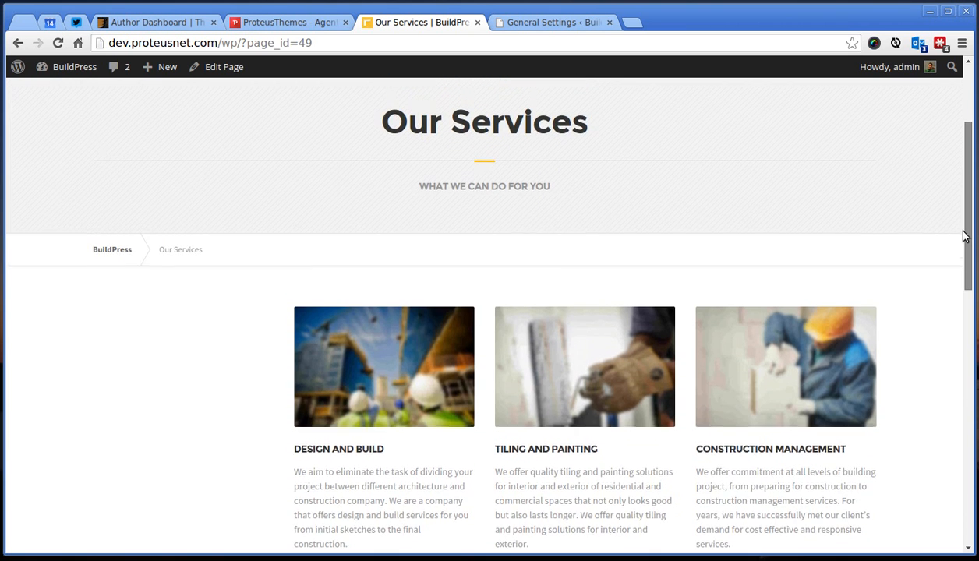
scroll("down", 3)
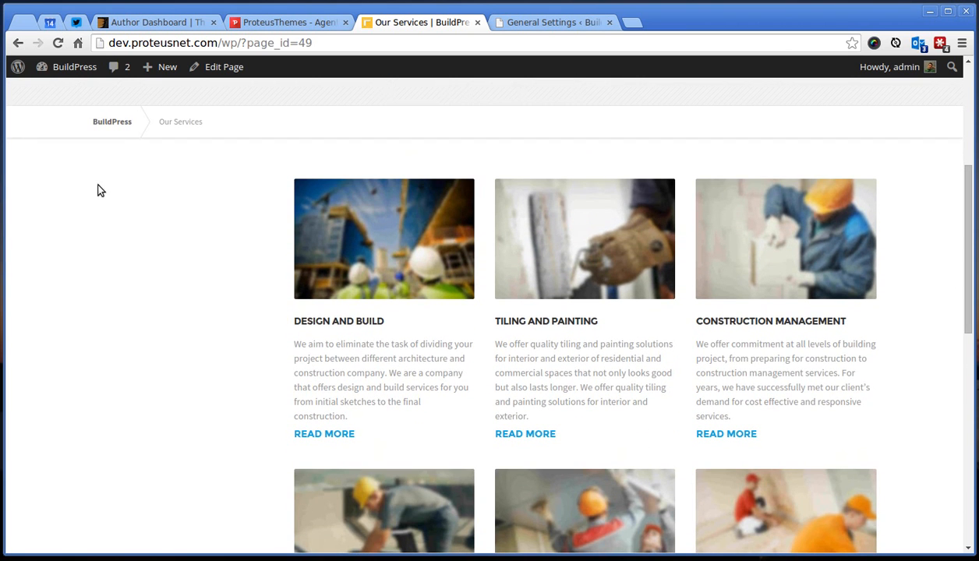
mouse_move(317, 340)
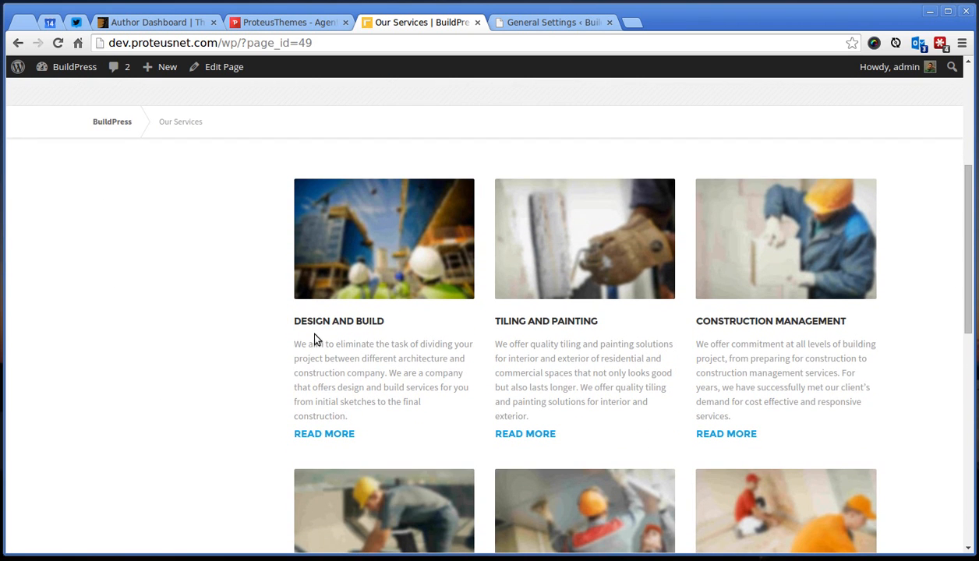
scroll("up", 3)
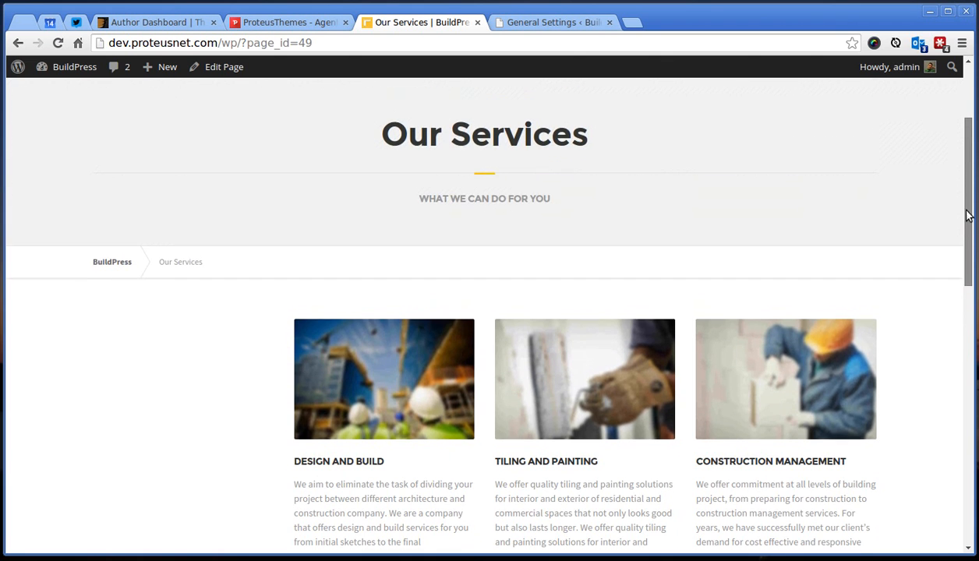
- Switch to the admin browser tab and land on the BuildPress Dashboard overview
left_click(554, 24)
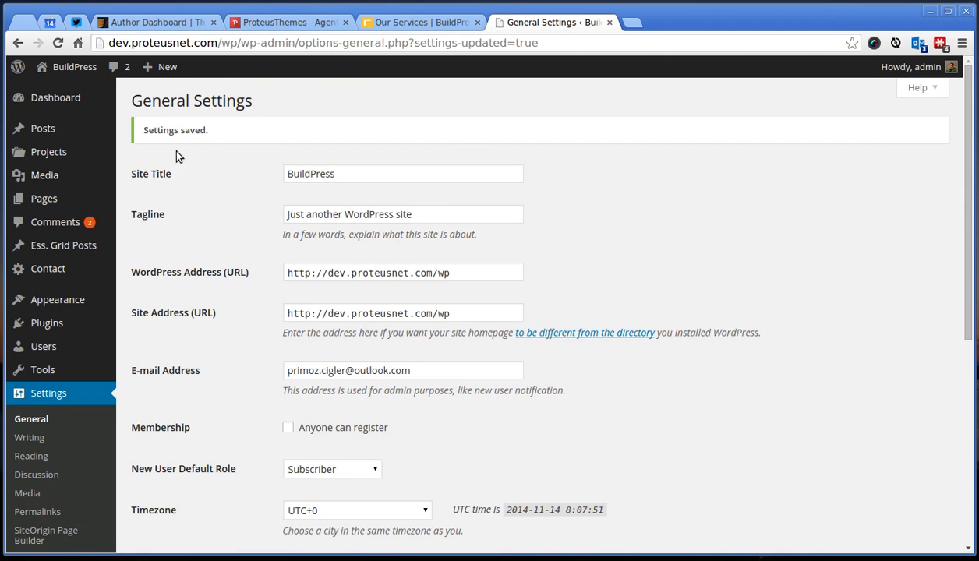
left_click(54, 96)
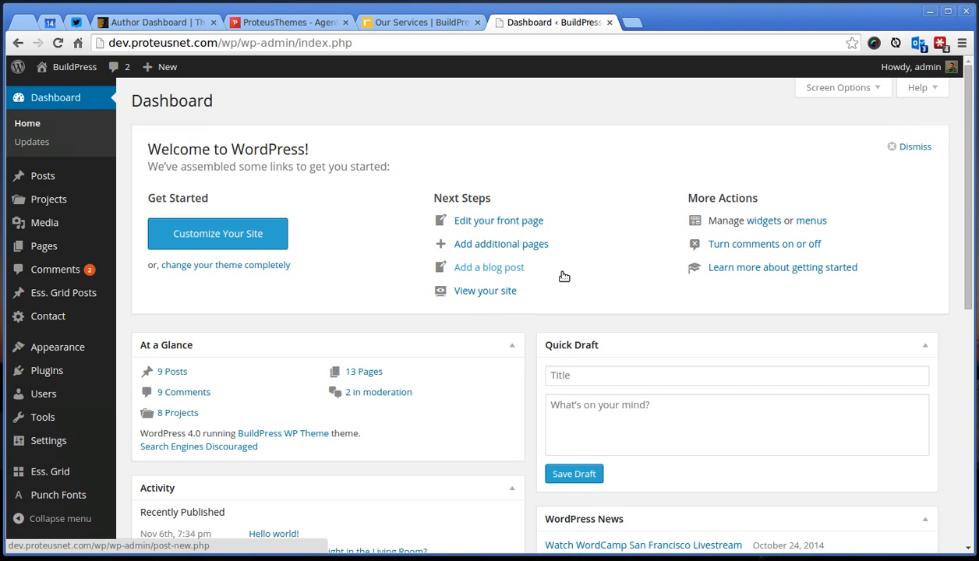
scroll("down", 3)
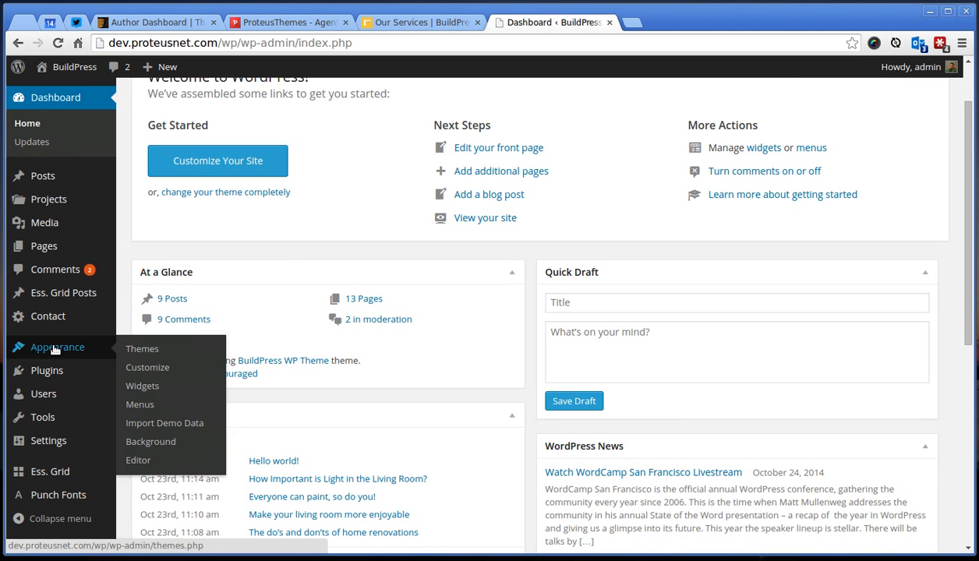
mouse_move(154, 406)
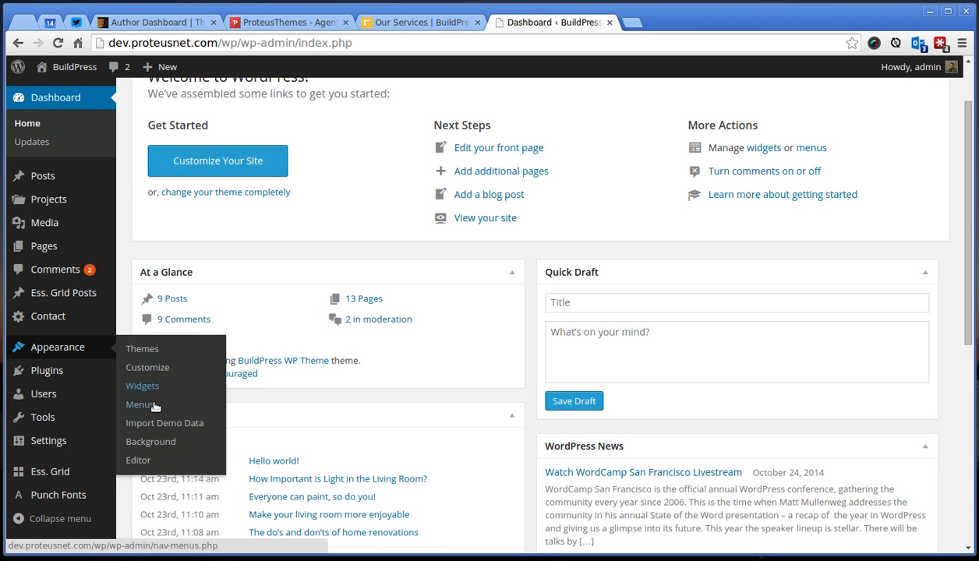
- Load Services Menu in Appearance > Menus and review its items from All Services to Hardwood Flooring
left_click(139, 404)
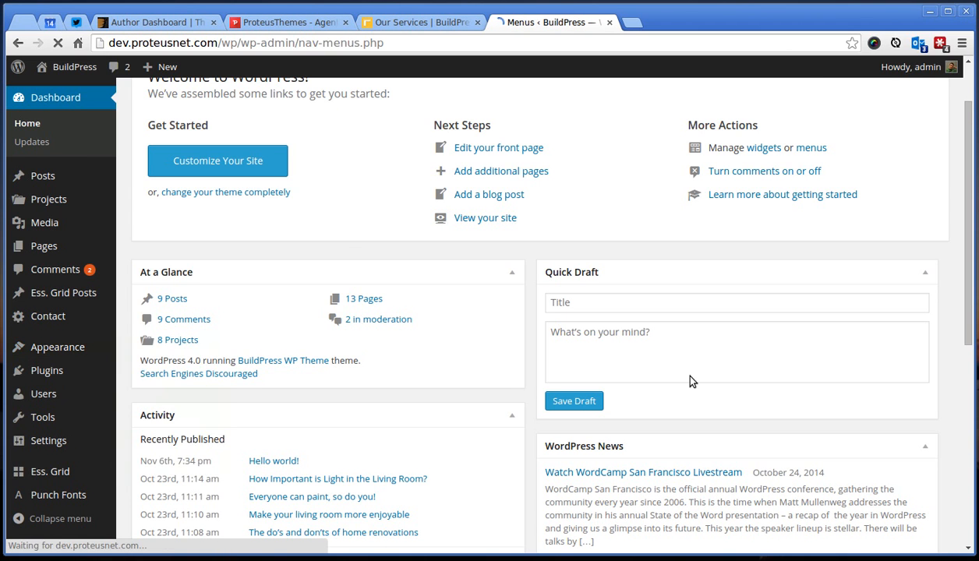
left_click(303, 150)
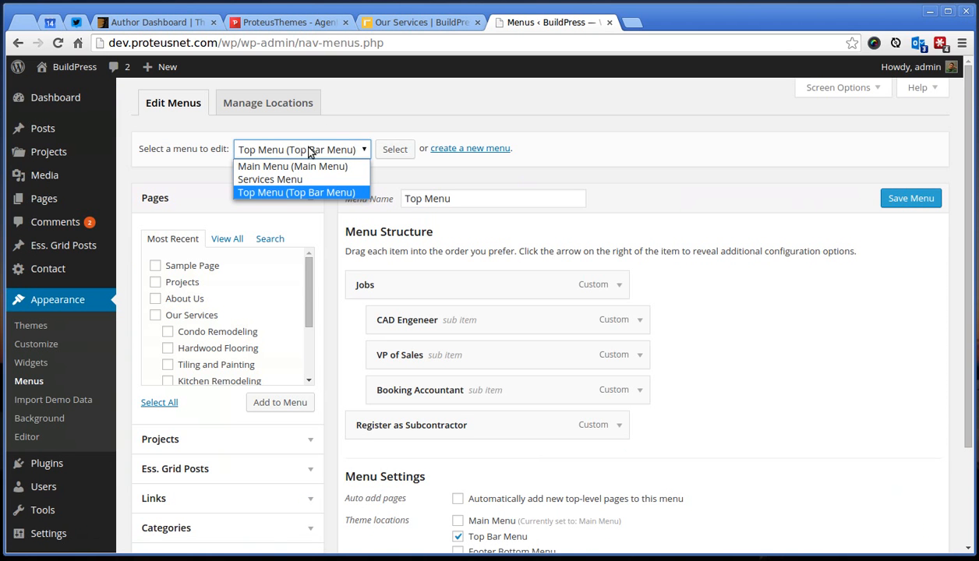
mouse_move(309, 171)
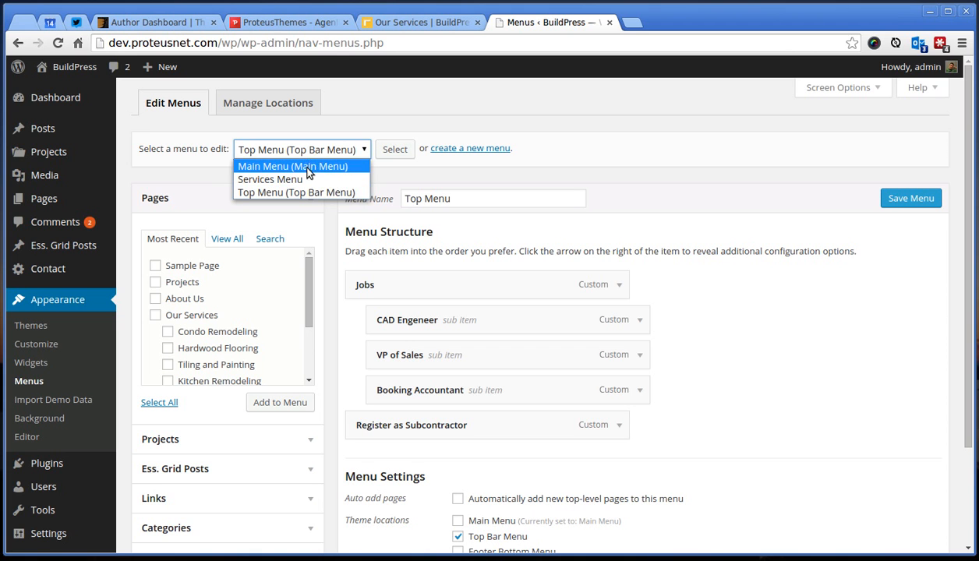
mouse_move(268, 184)
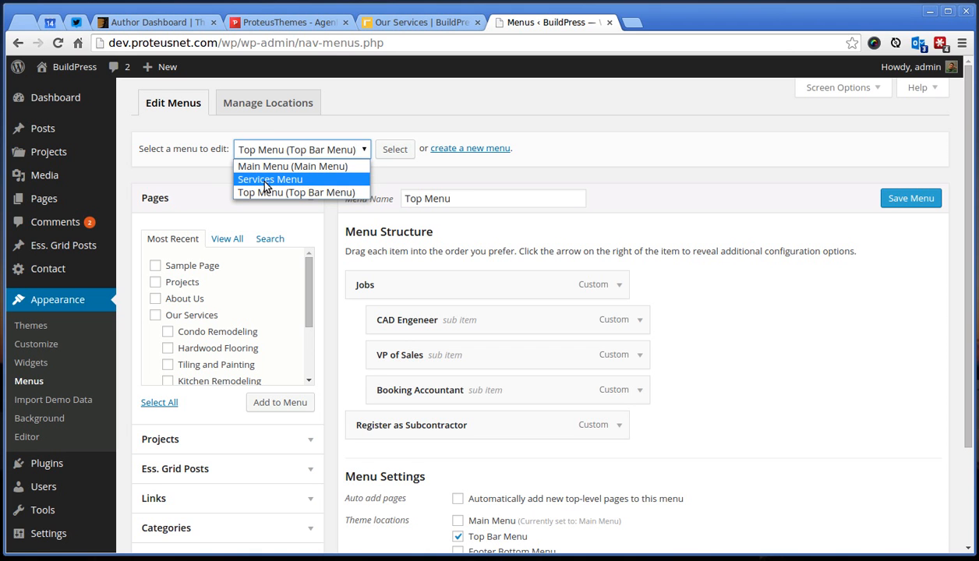
left_click(270, 178)
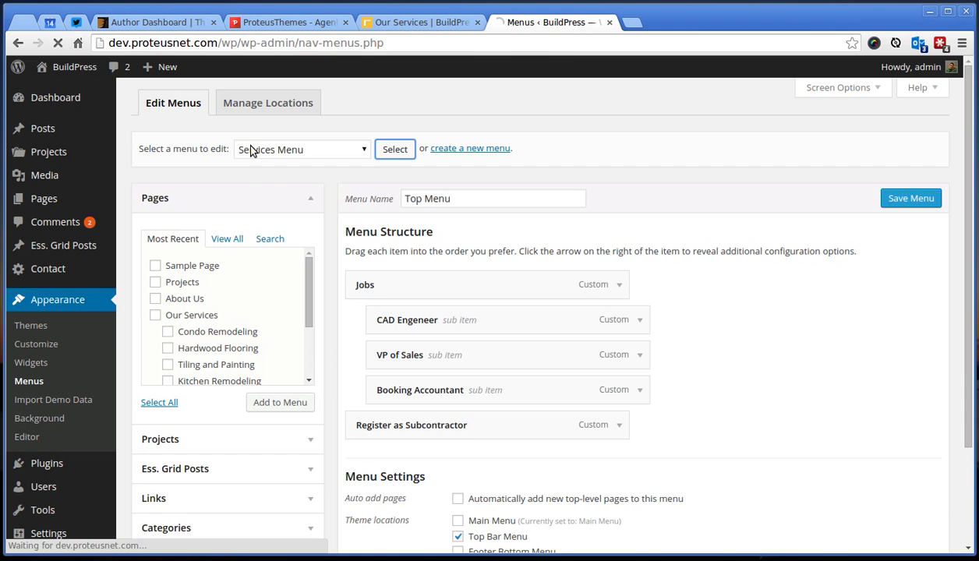
left_click(394, 150)
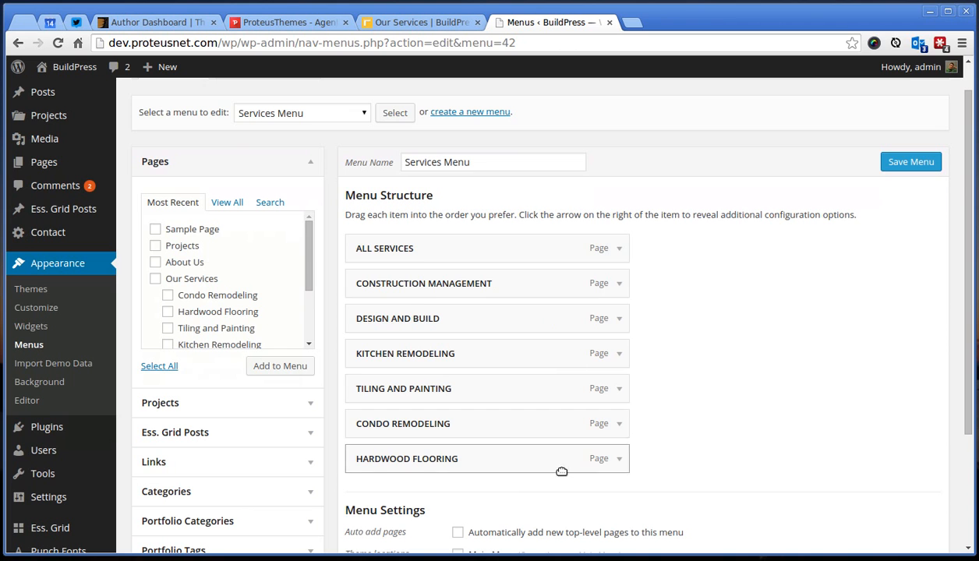
scroll("down", 3)
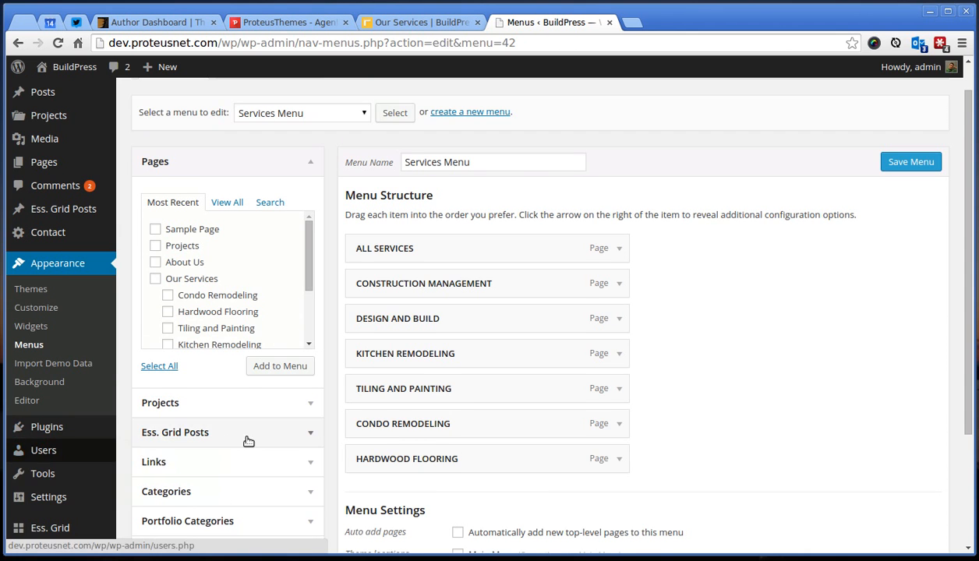
scroll("down", 3)
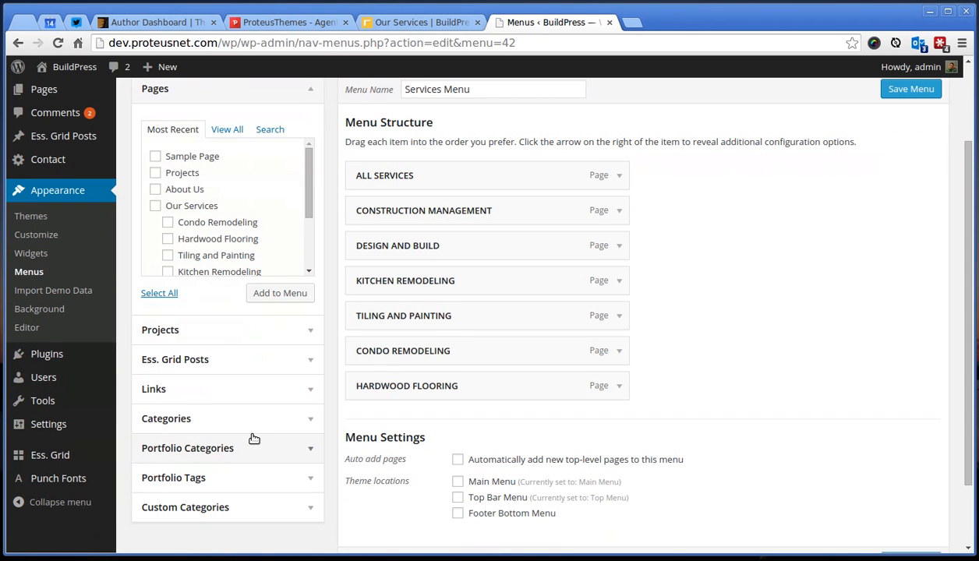
mouse_move(75, 204)
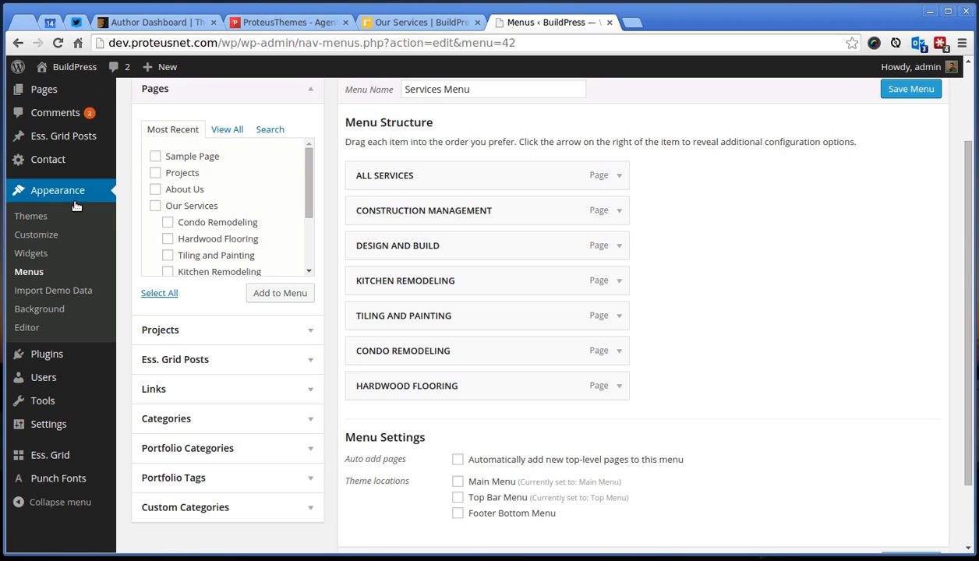
mouse_move(31, 215)
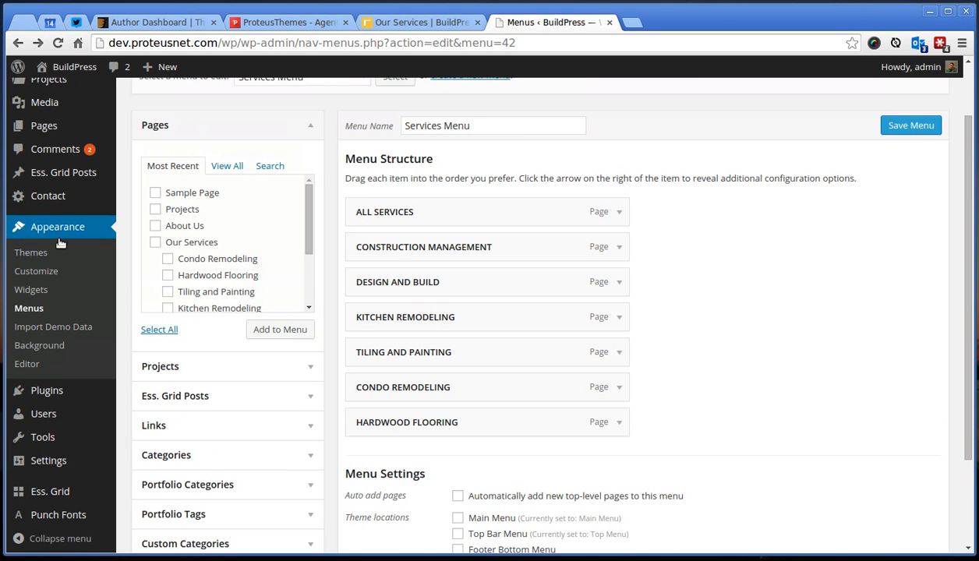
- Create a new custom sidebar named Services from the Widgets screen
left_click(31, 290)
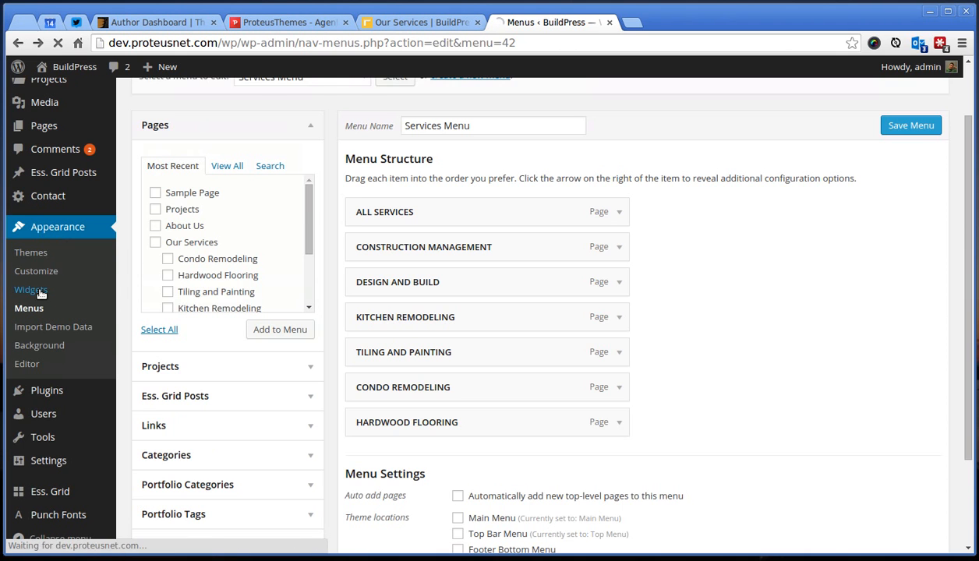
left_click(31, 290)
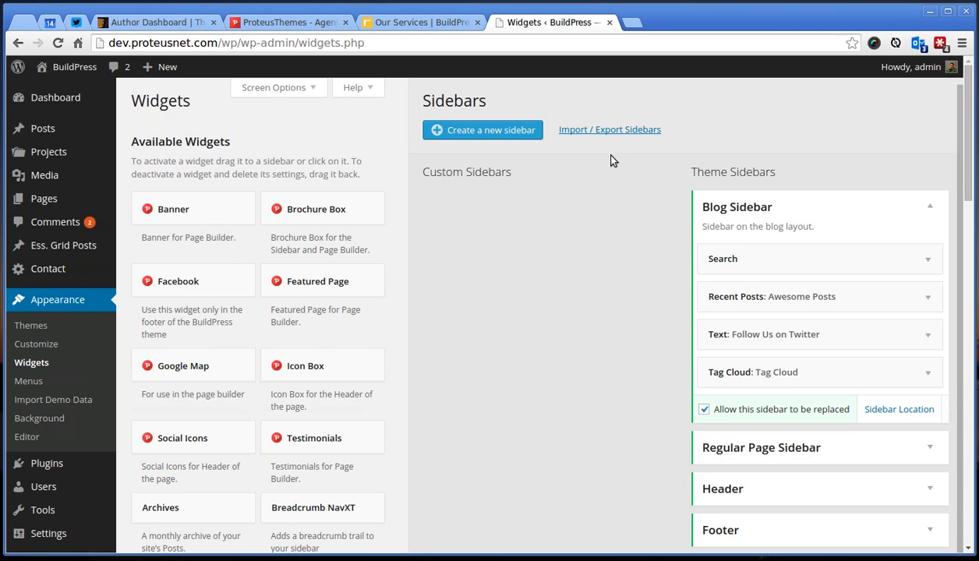
mouse_move(462, 134)
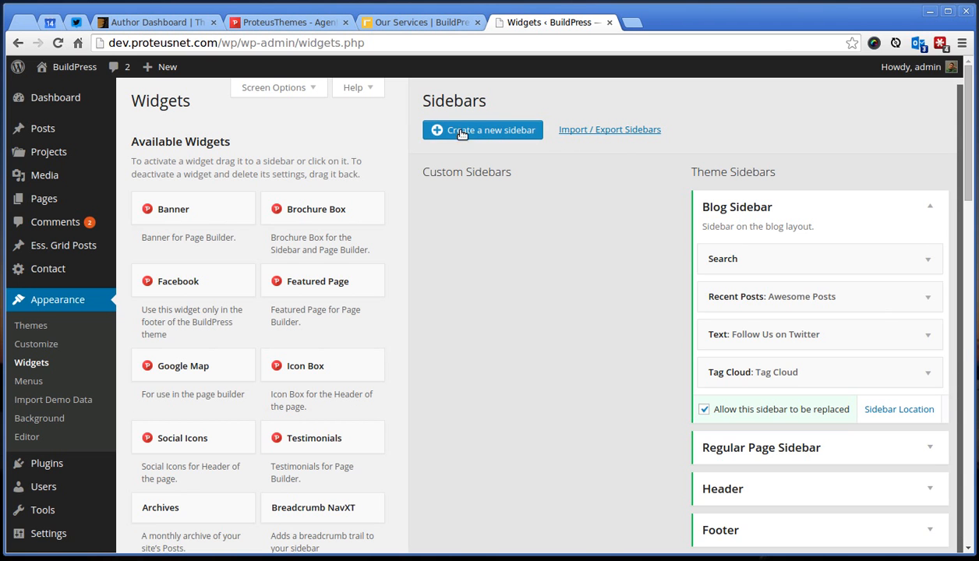
left_click(484, 129)
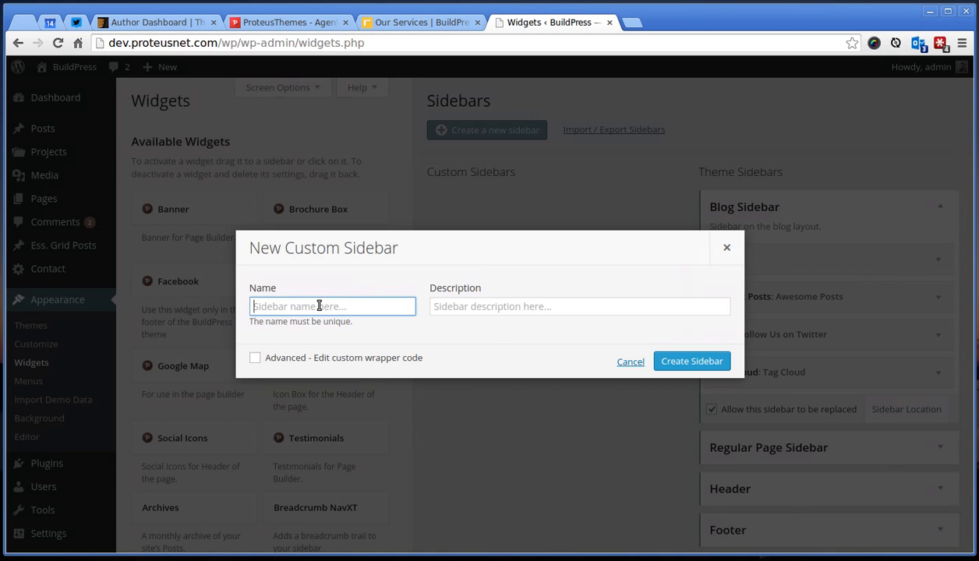
type("Services")
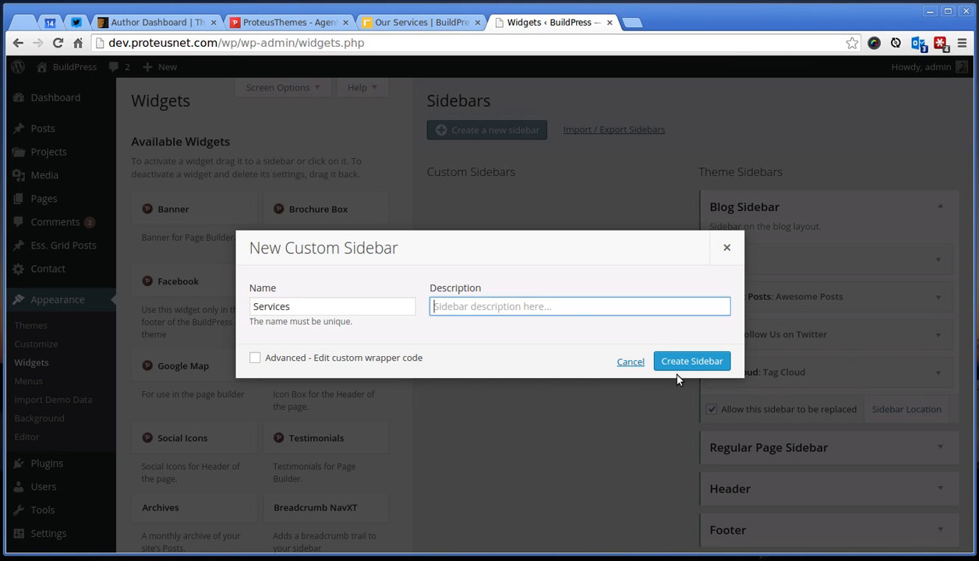
left_click(693, 361)
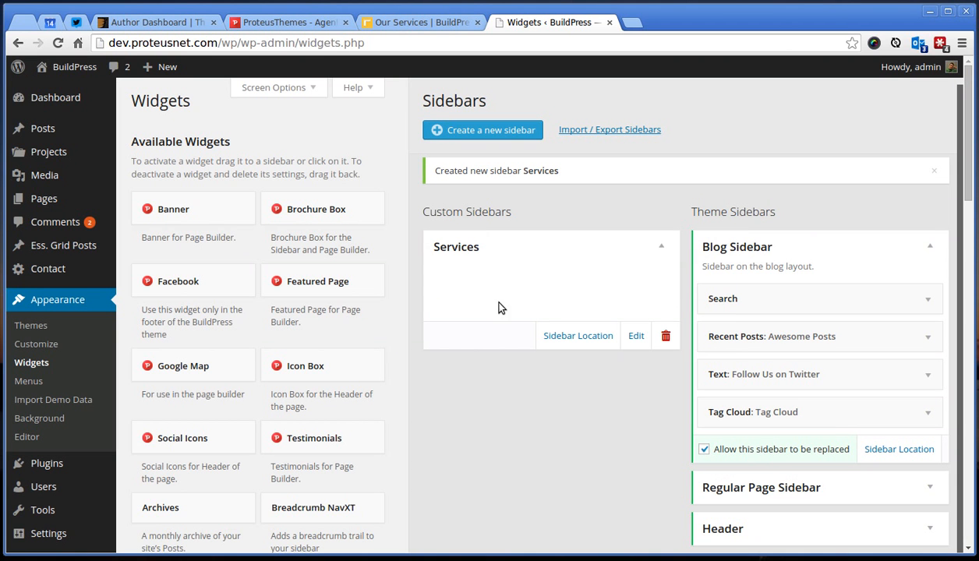
mouse_move(465, 304)
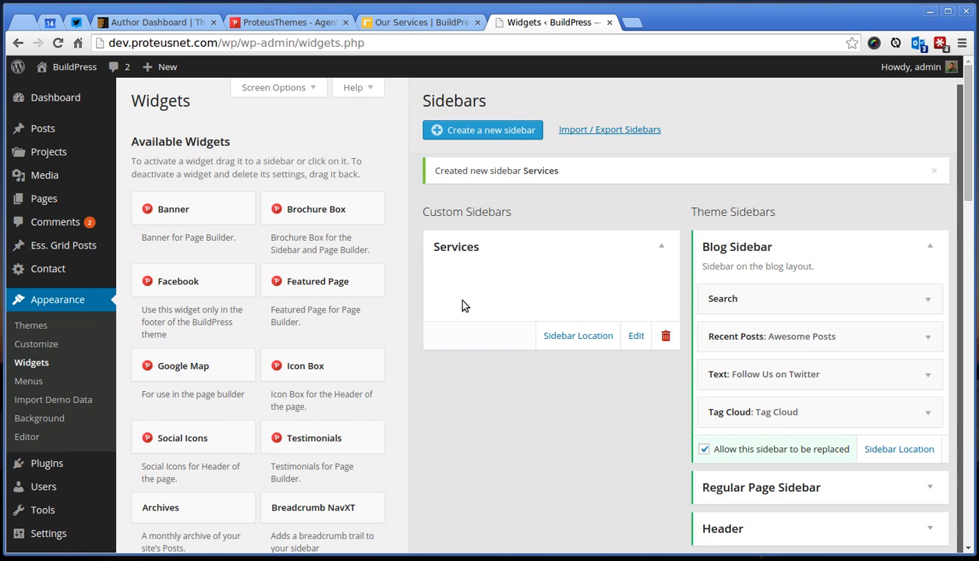
mouse_move(374, 386)
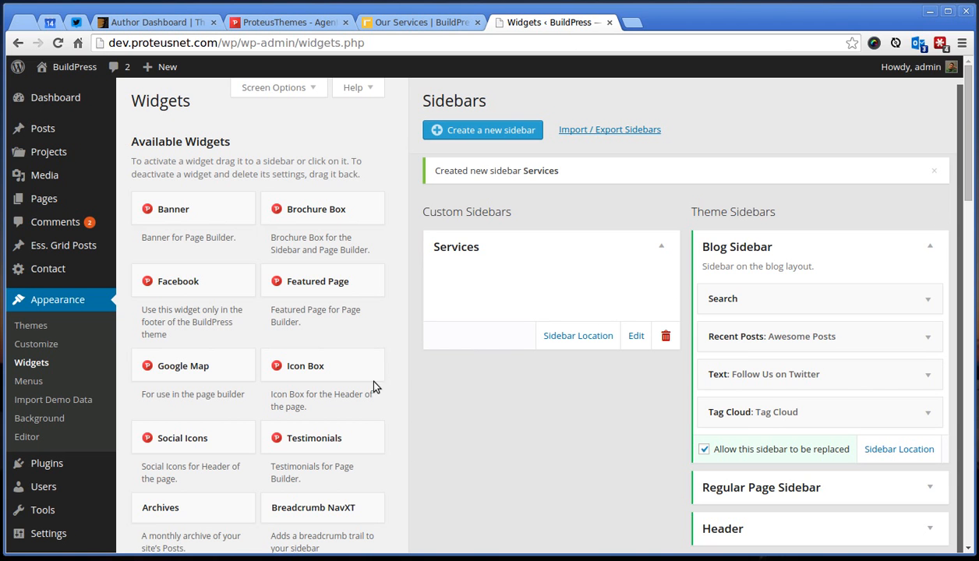
- Add a Custom Menu widget to the Services sidebar with Services Menu selected and no title
scroll("down", 3)
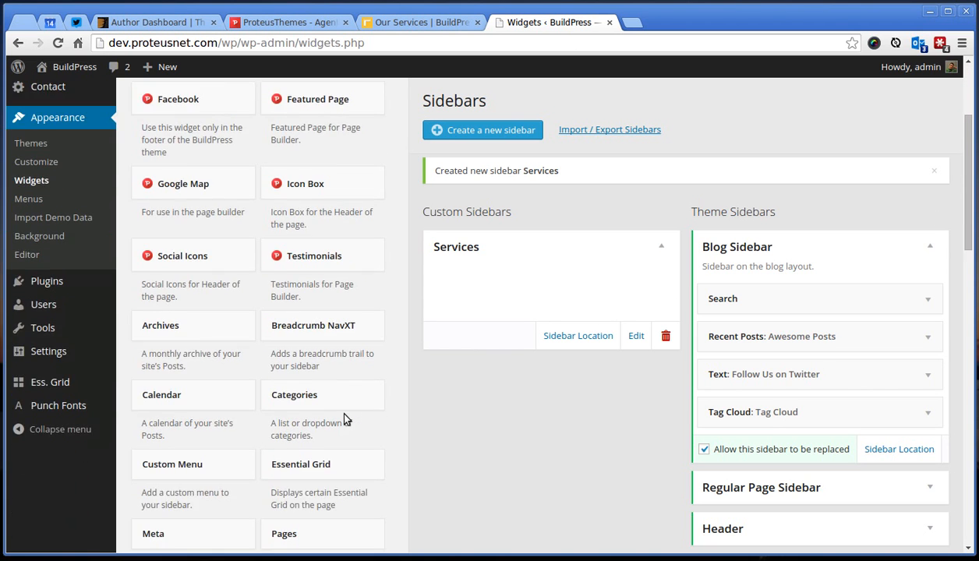
scroll("down", 3)
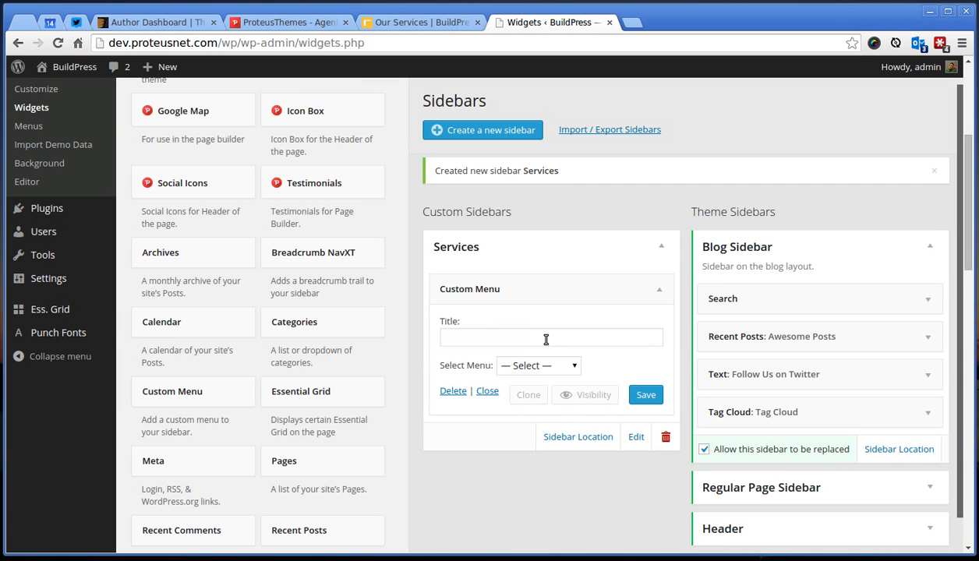
left_click(550, 337)
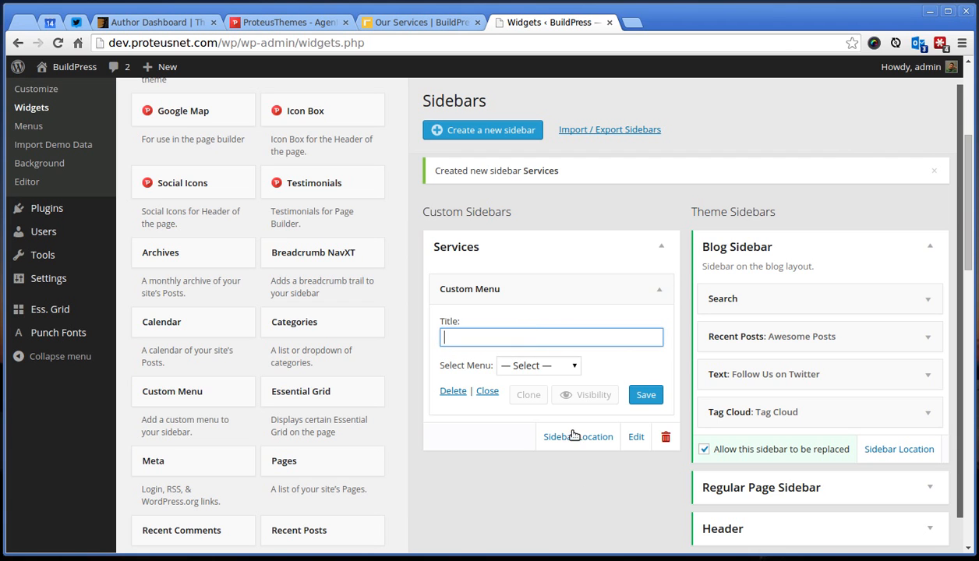
left_click(538, 365)
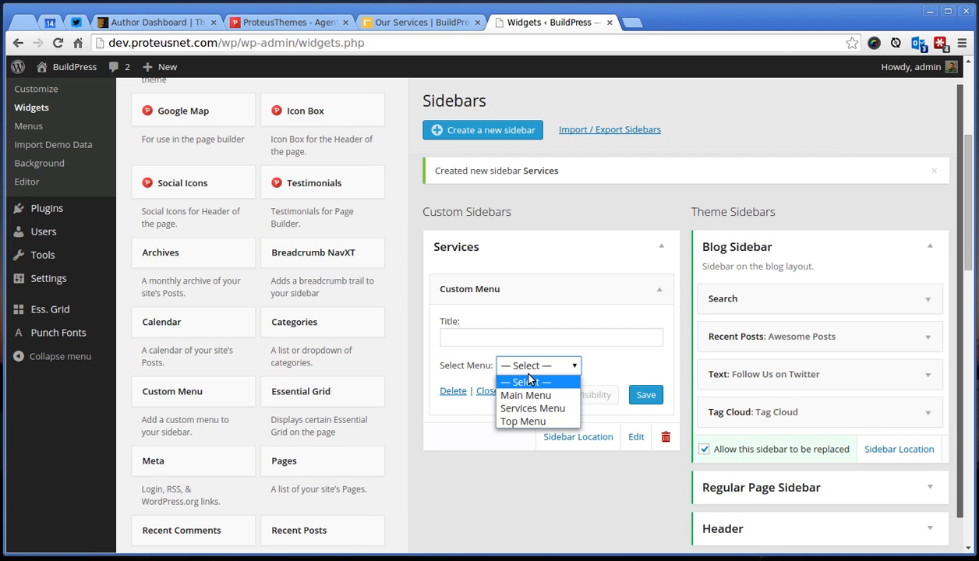
left_click(533, 409)
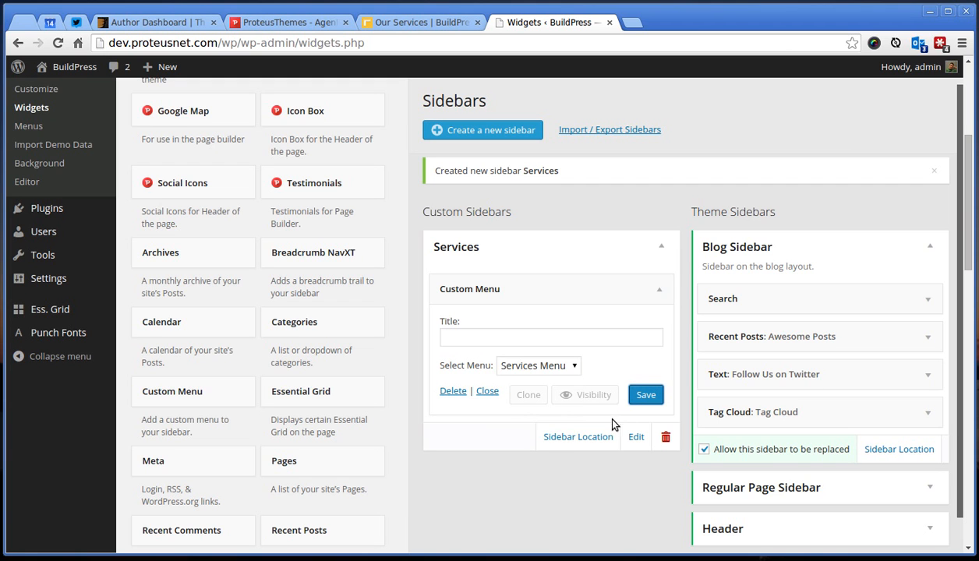
mouse_move(561, 449)
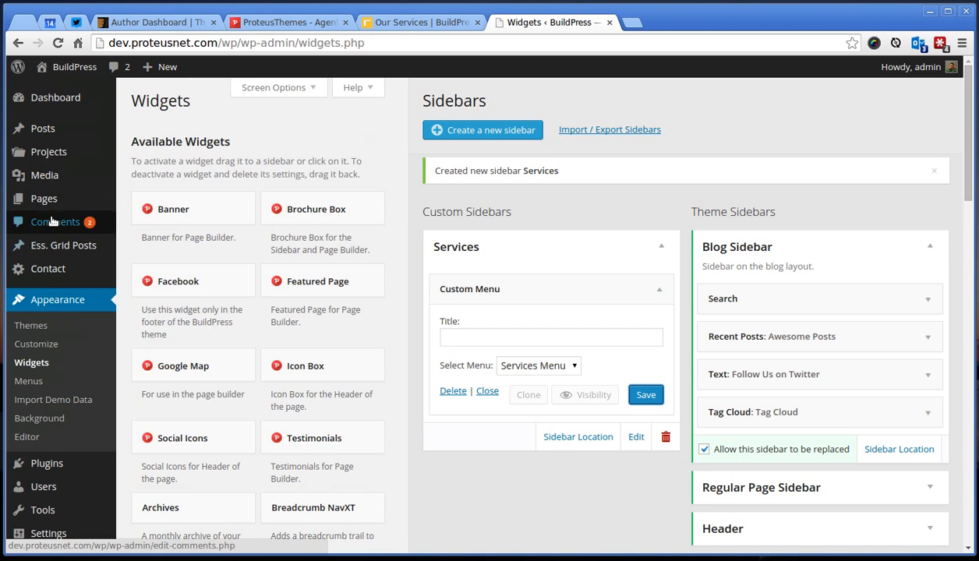
- Edit the Our Services page so its Regular Page Sidebar is replaced by the Services sidebar
left_click(44, 198)
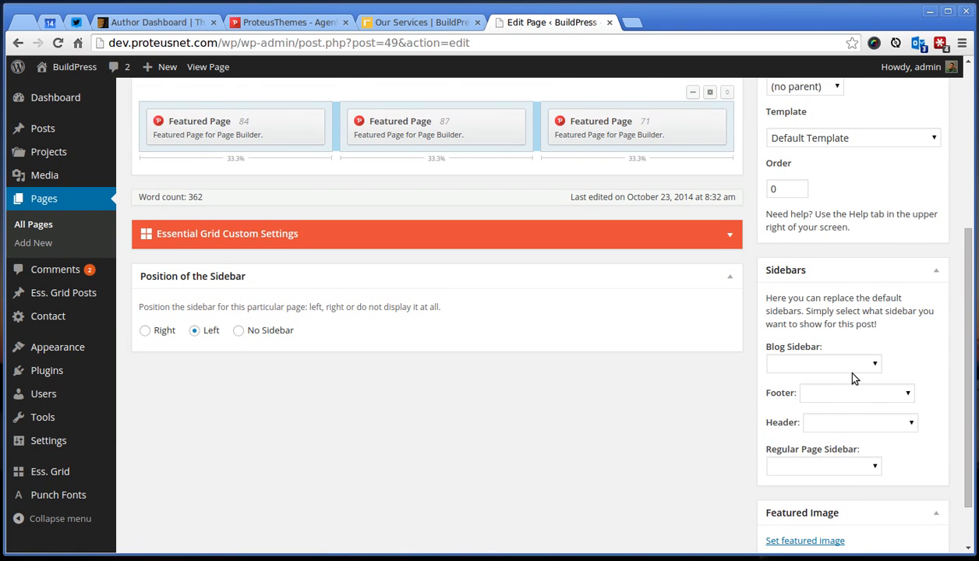
scroll("down", 3)
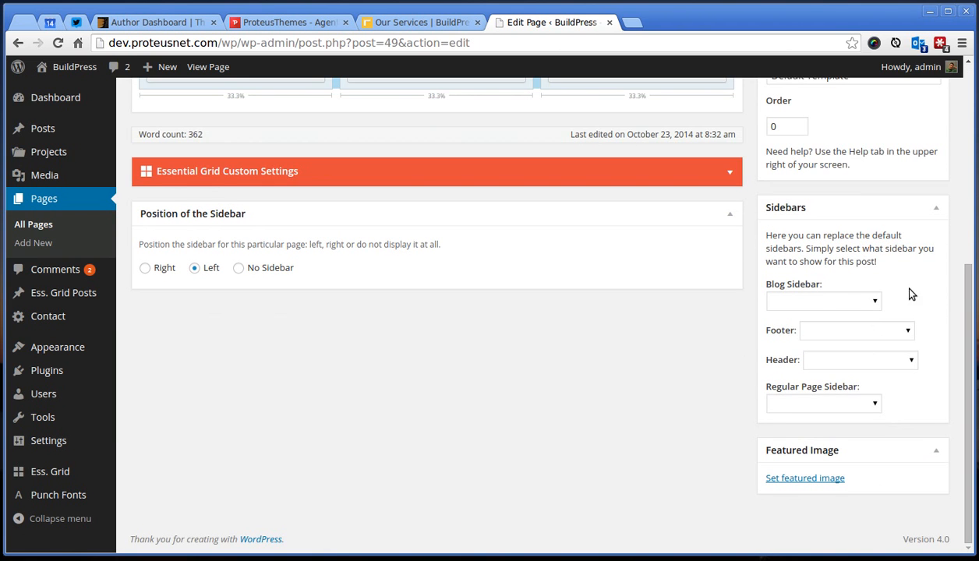
mouse_move(885, 384)
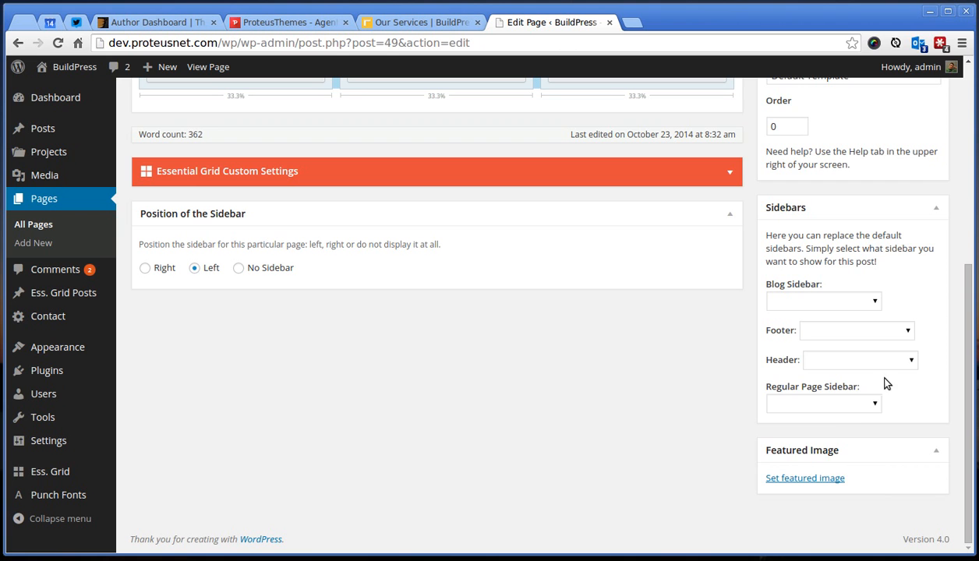
left_click(824, 404)
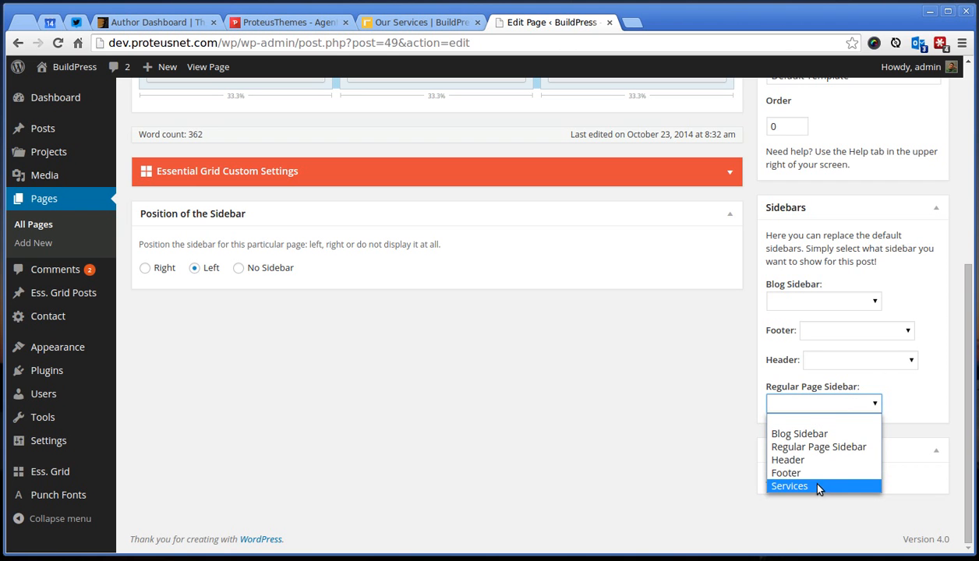
left_click(789, 487)
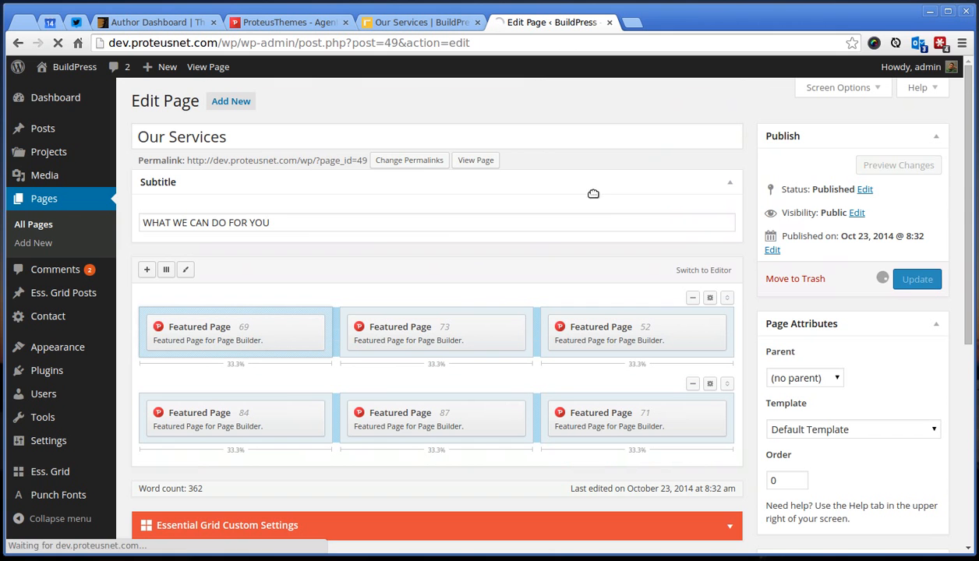
mouse_move(511, 119)
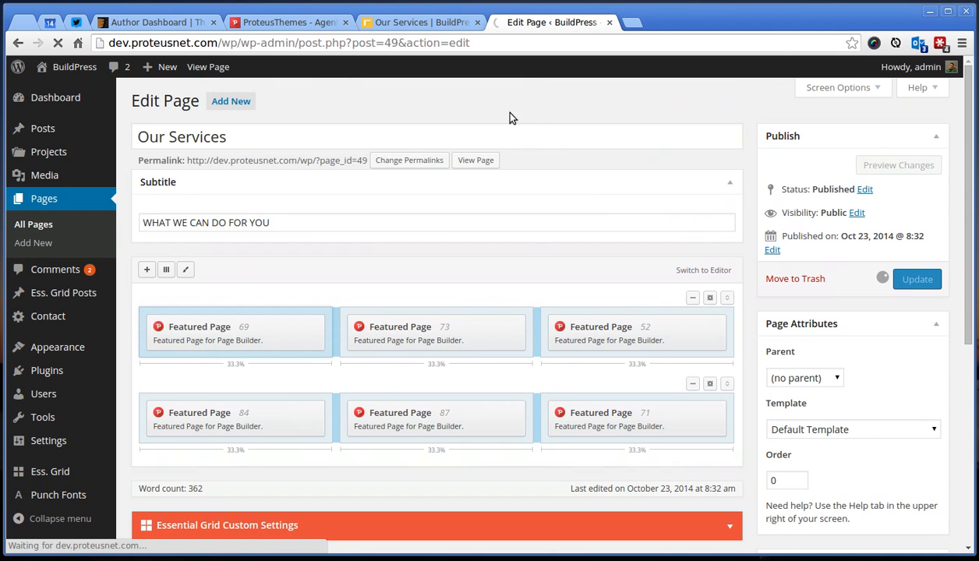
left_click(421, 21)
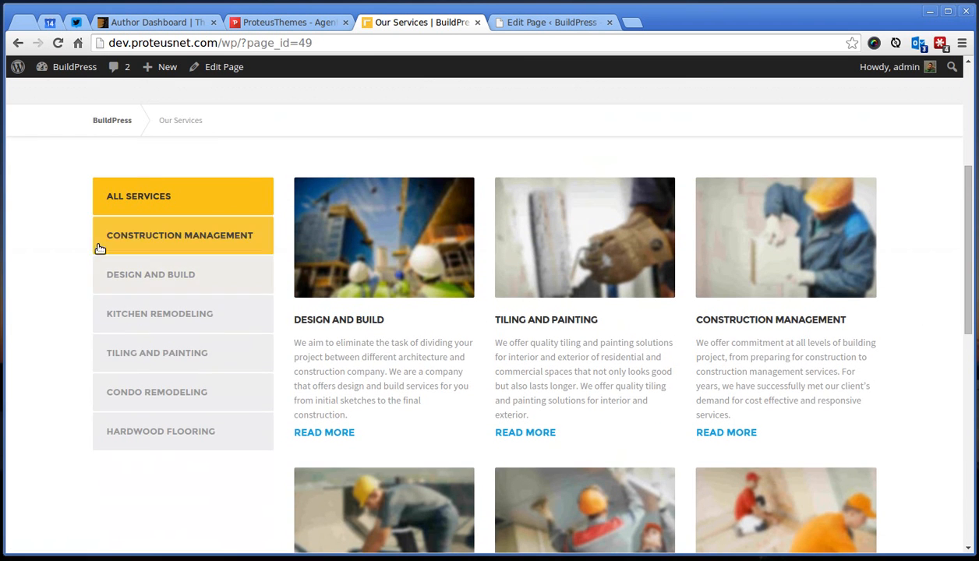
- Follow the new sidebar menu to Construction Management and then Kitchen Remodeling
left_click(180, 235)
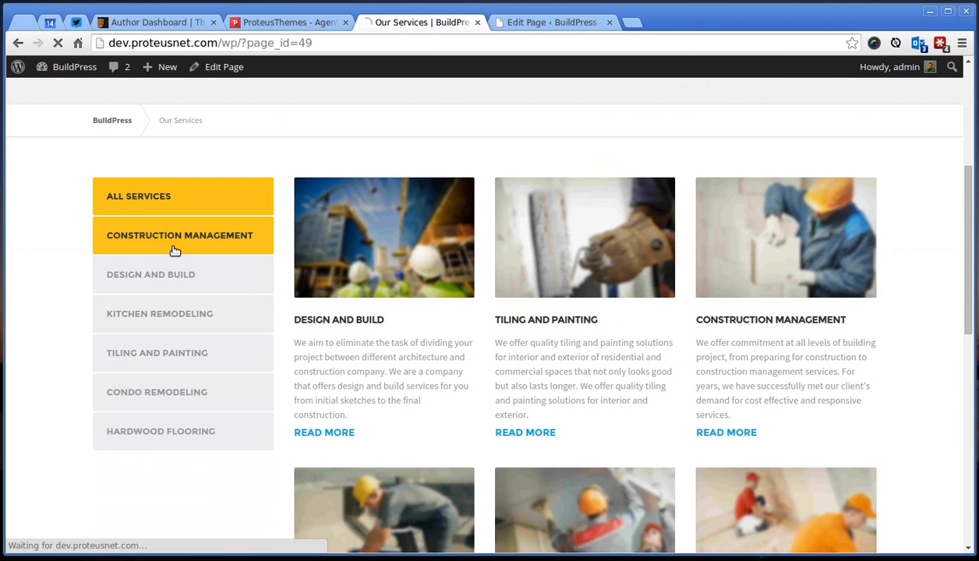
left_click(179, 235)
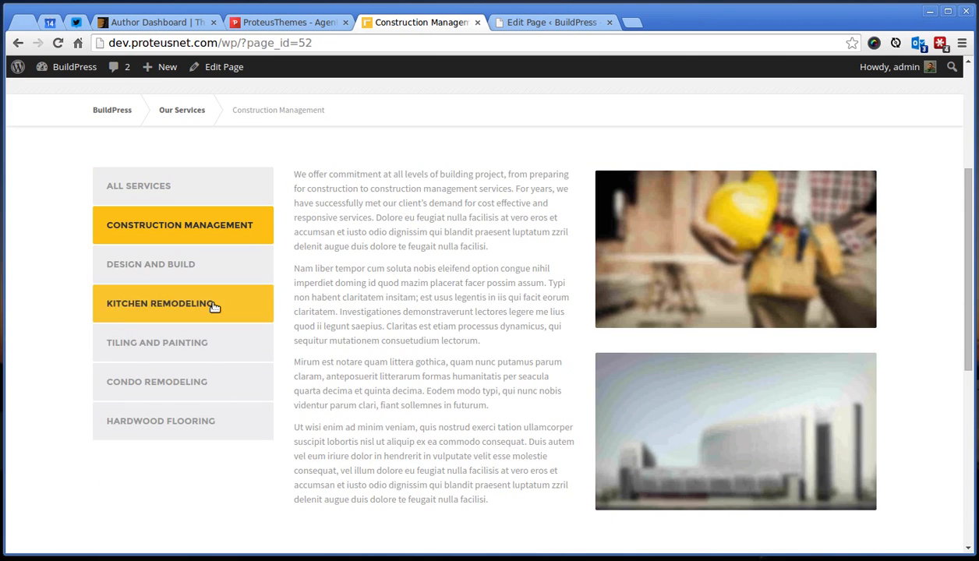